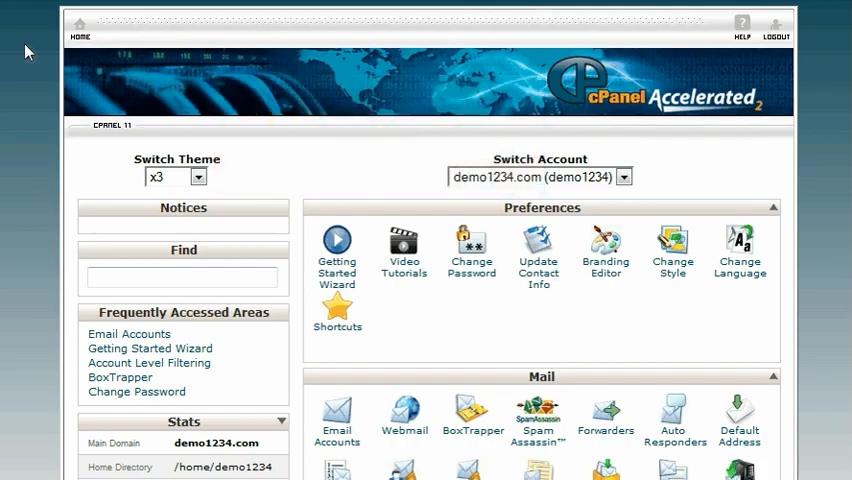
Step: In IP Deny Manager, add 123.45.67.89 to the deny list so it cannot access the site
scroll(down, 3)
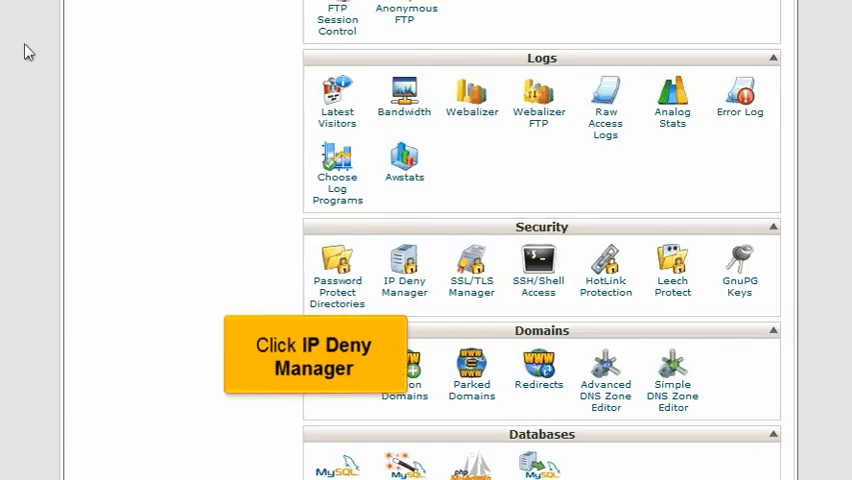
click(400, 268)
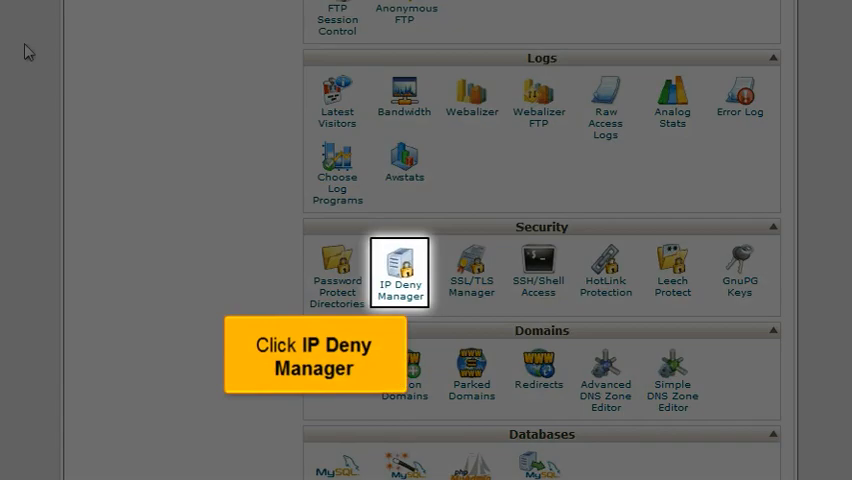
mouse_move(362, 240)
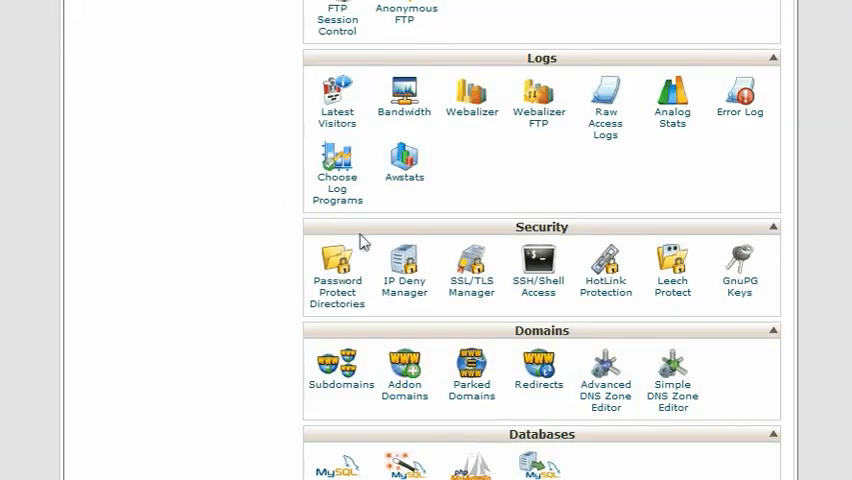
click(404, 268)
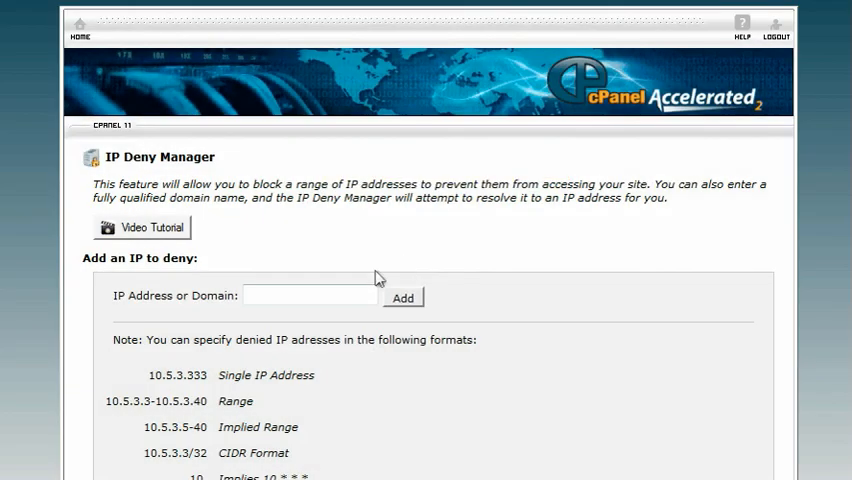
text(123.45.67.89)
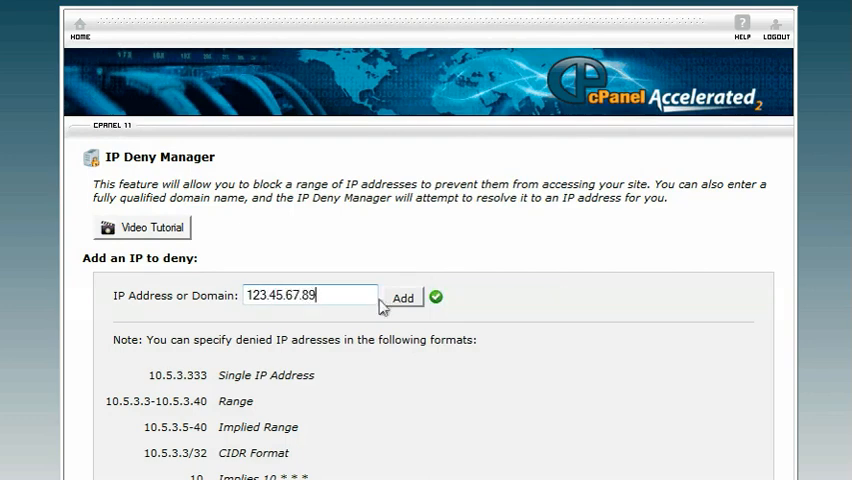
click(404, 296)
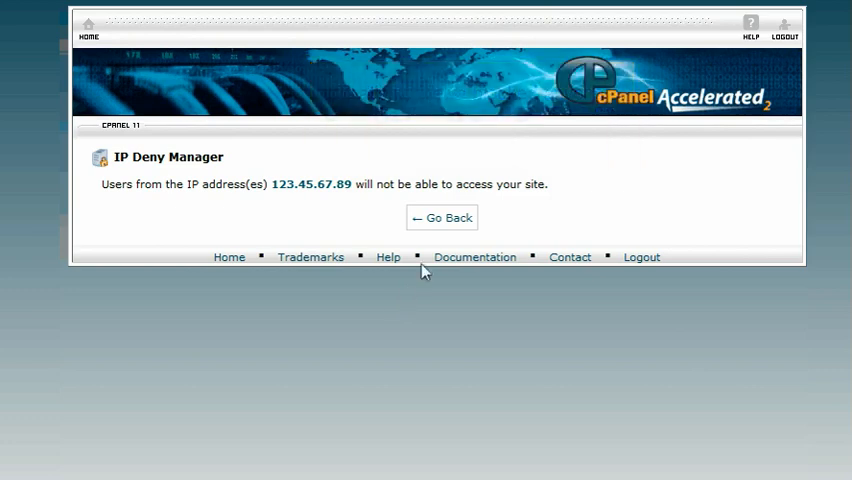
Step: Return to the blocked list and start removing the 123.45.67.89 entry
click(442, 216)
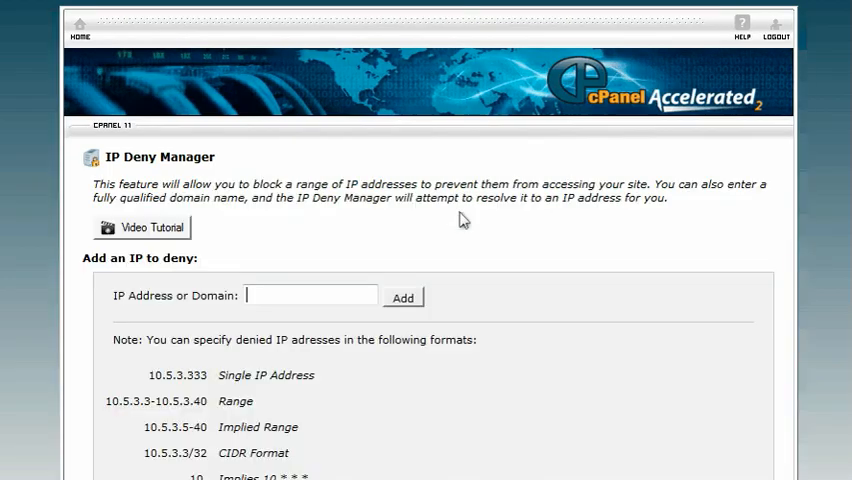
scroll(down, 3)
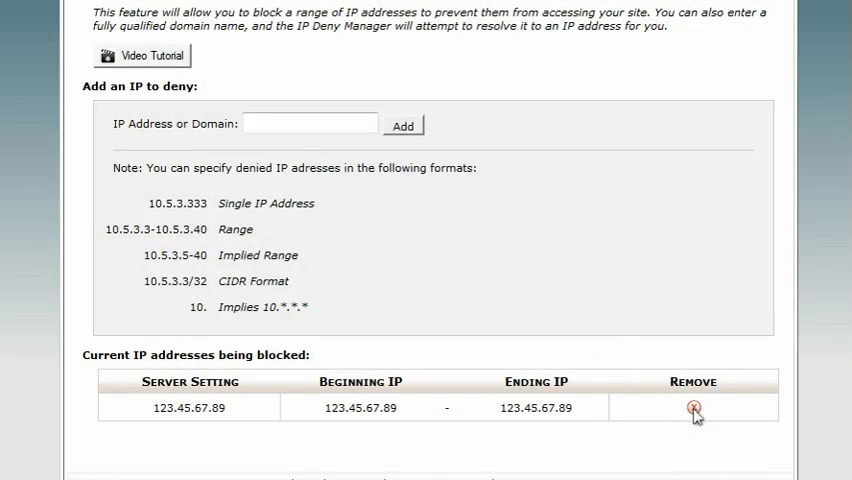
click(694, 408)
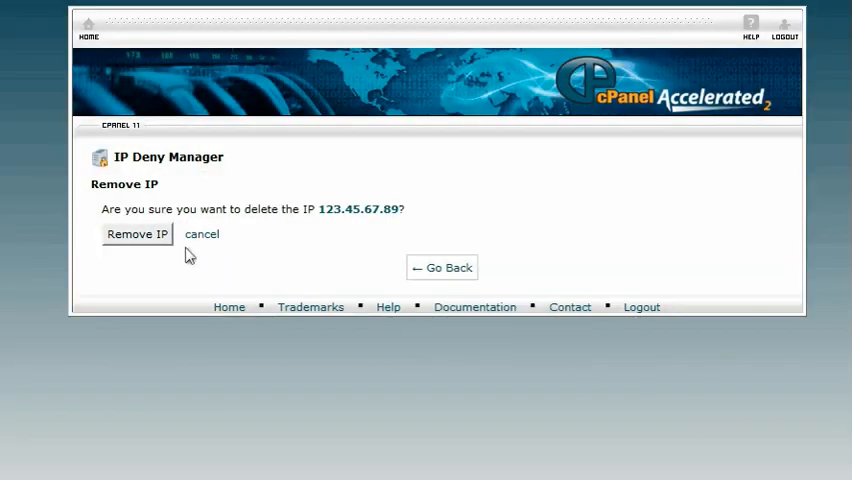
Step: Confirm removal of 123.45.67.89, leaving the blocked list empty
click(136, 232)
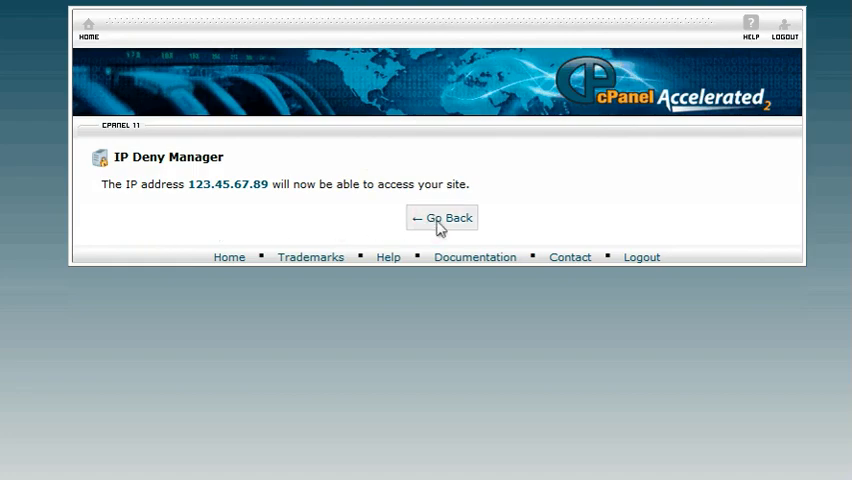
click(440, 218)
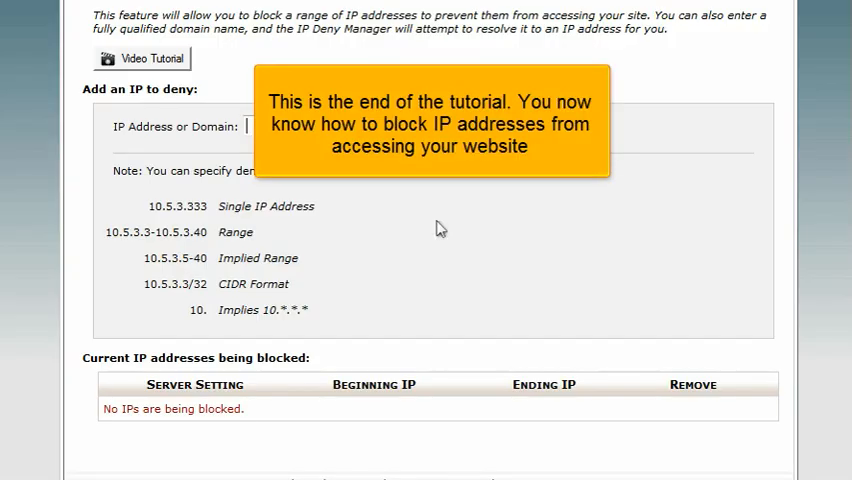